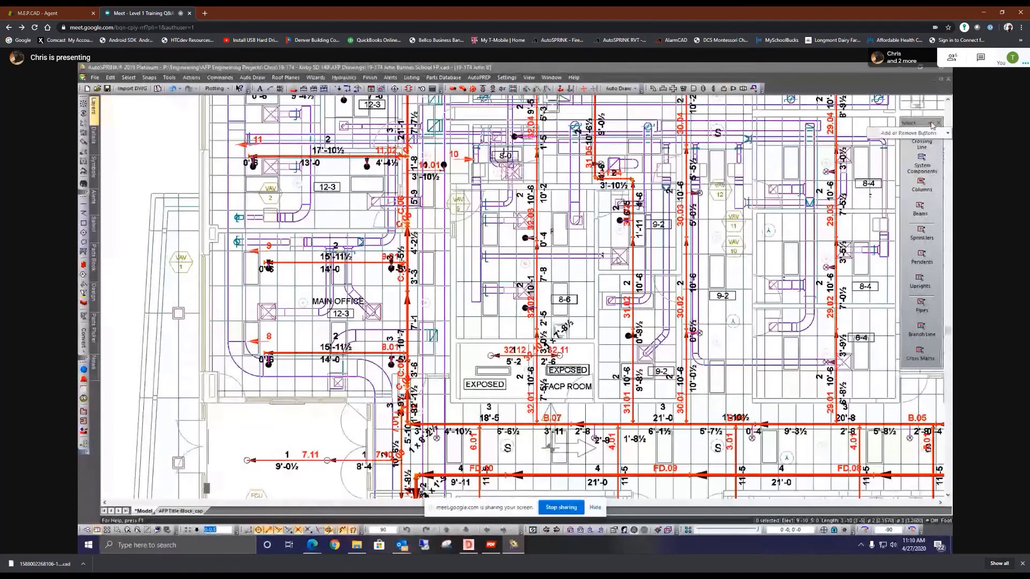
Step: Open the Customize dialog from the Select toolbar's Add or Remove Buttons menu
click(930, 125)
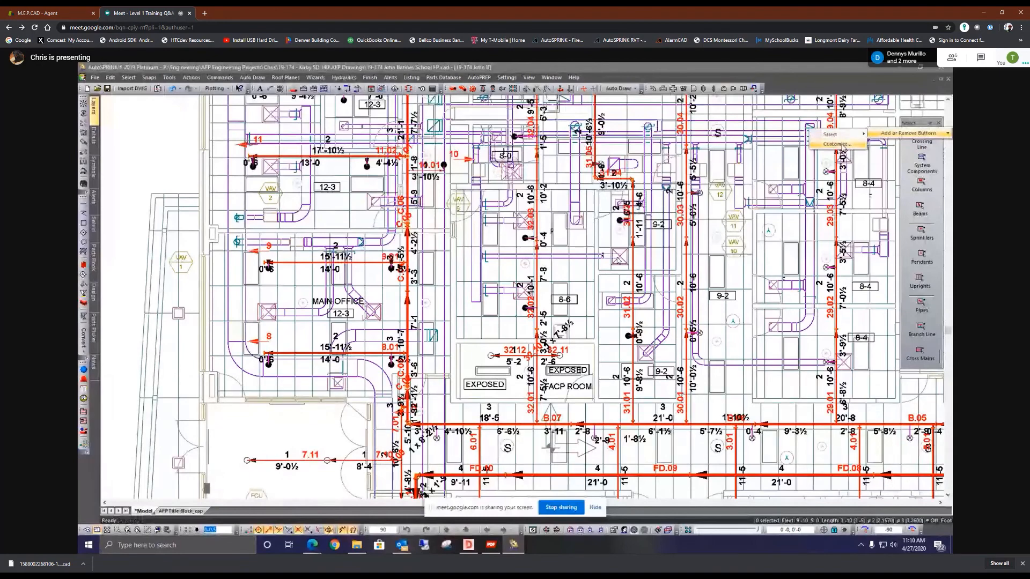
click(836, 144)
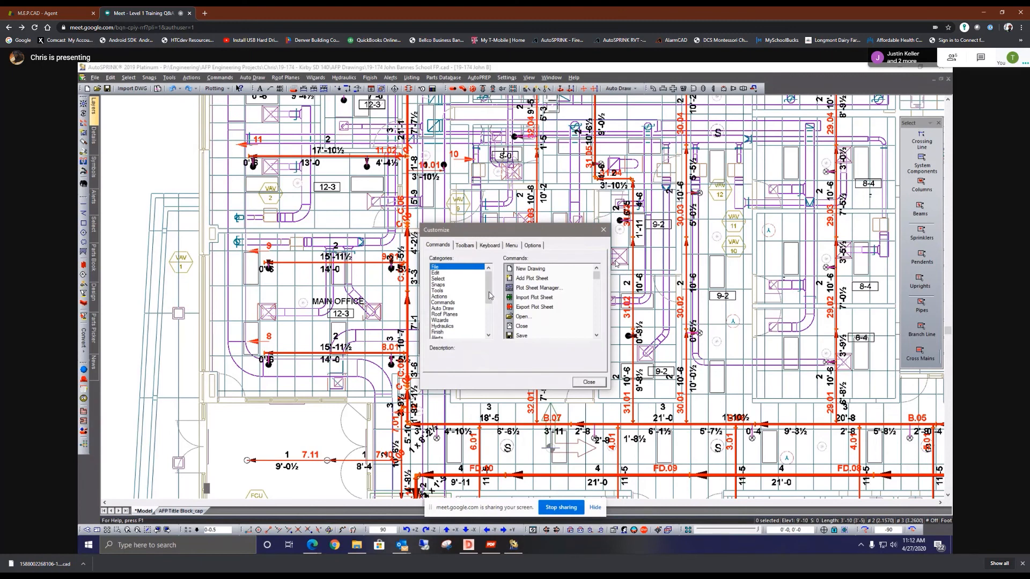
Step: Select the Create Pipelines Make-Ons command in the Listing category
scroll(down, 3)
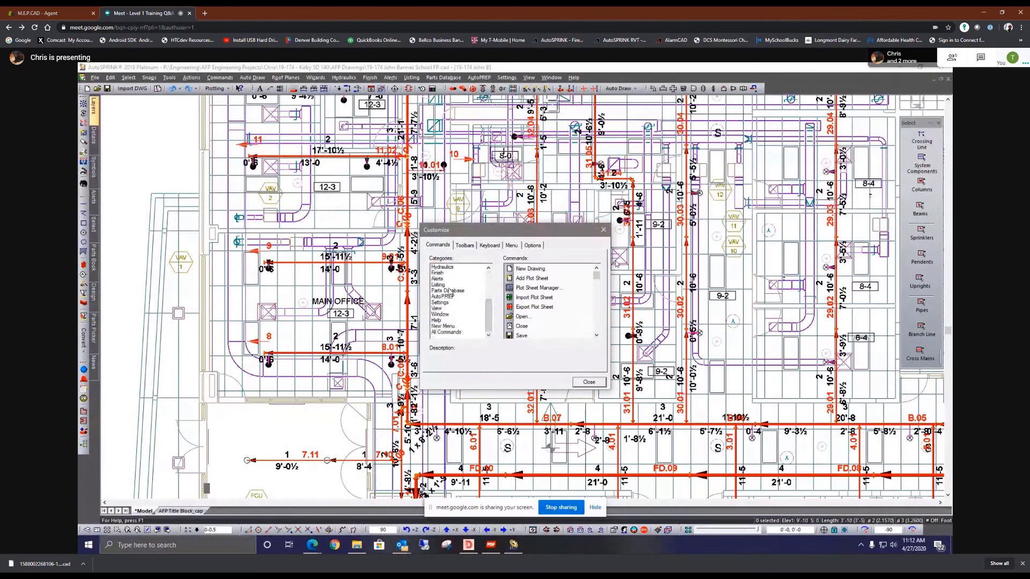
click(438, 284)
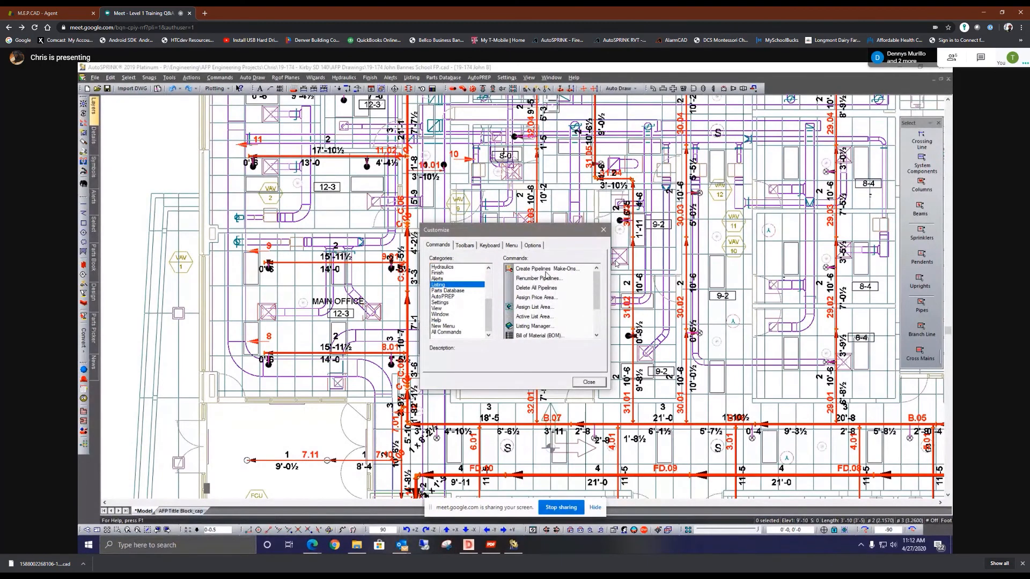
mouse_move(534, 294)
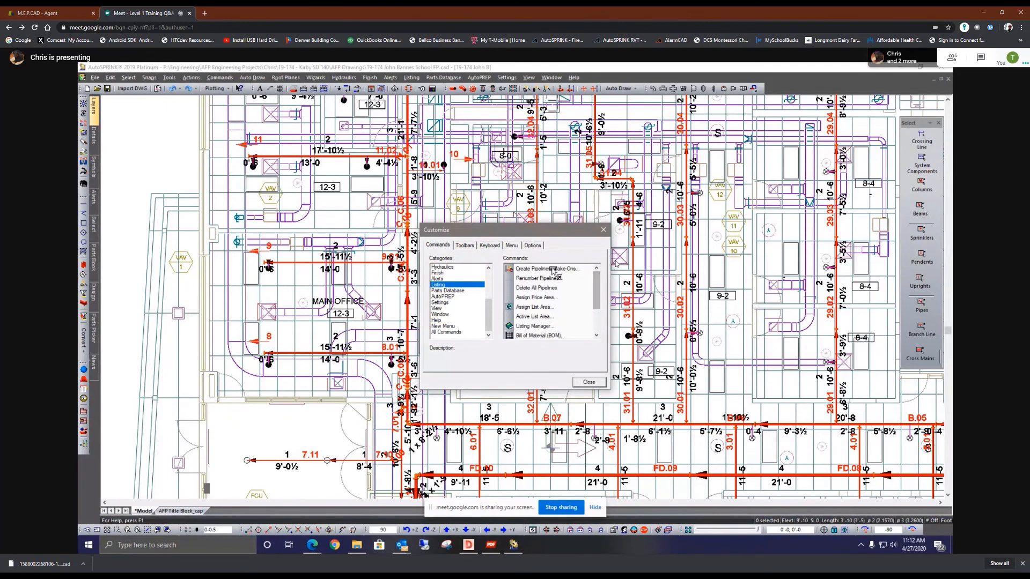
click(548, 269)
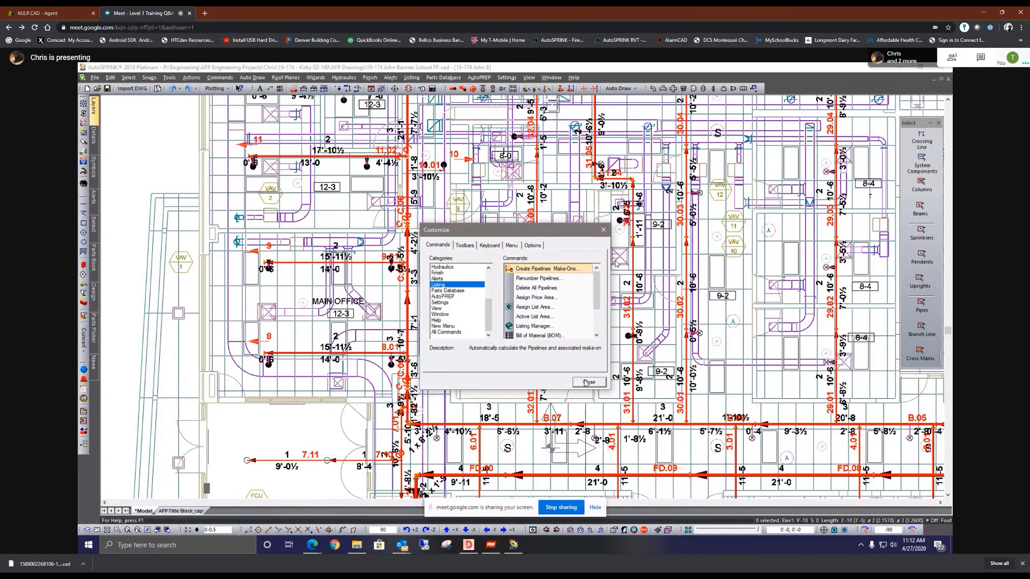
mouse_move(543, 373)
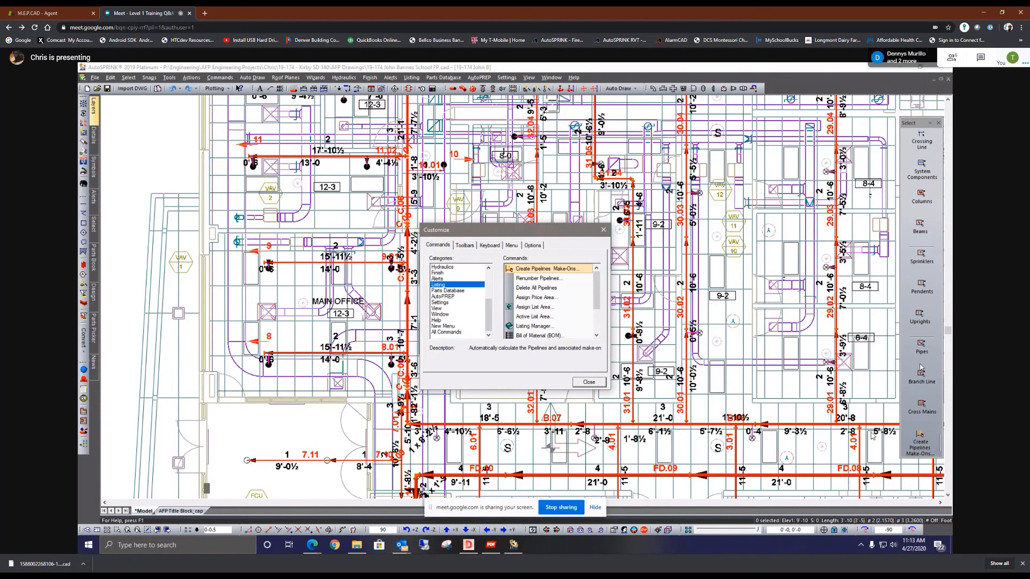
mouse_move(921, 439)
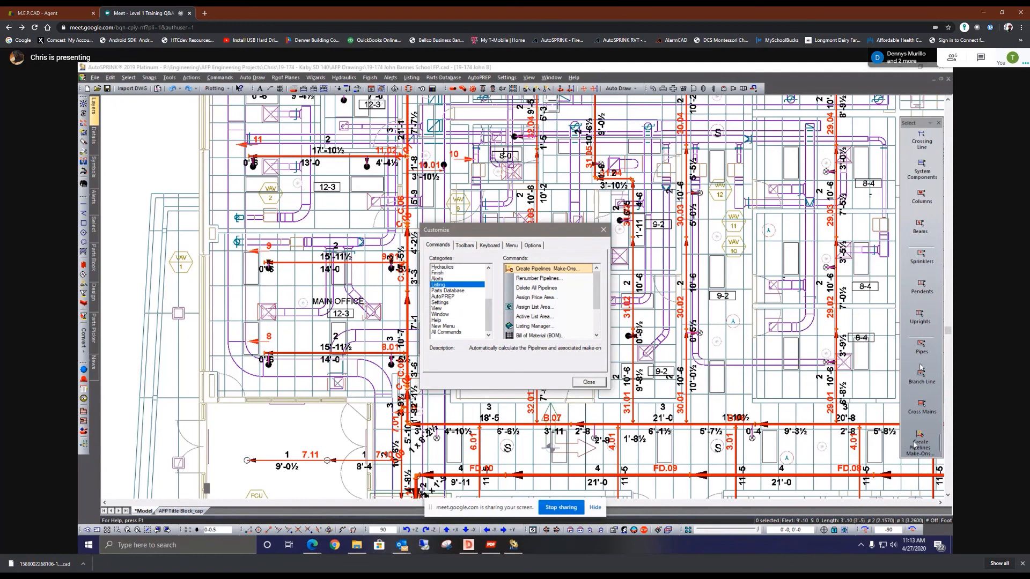
Step: Right-click the newly added Create Pipelines Make-Ons button on the Select toolbar
right_click(919, 437)
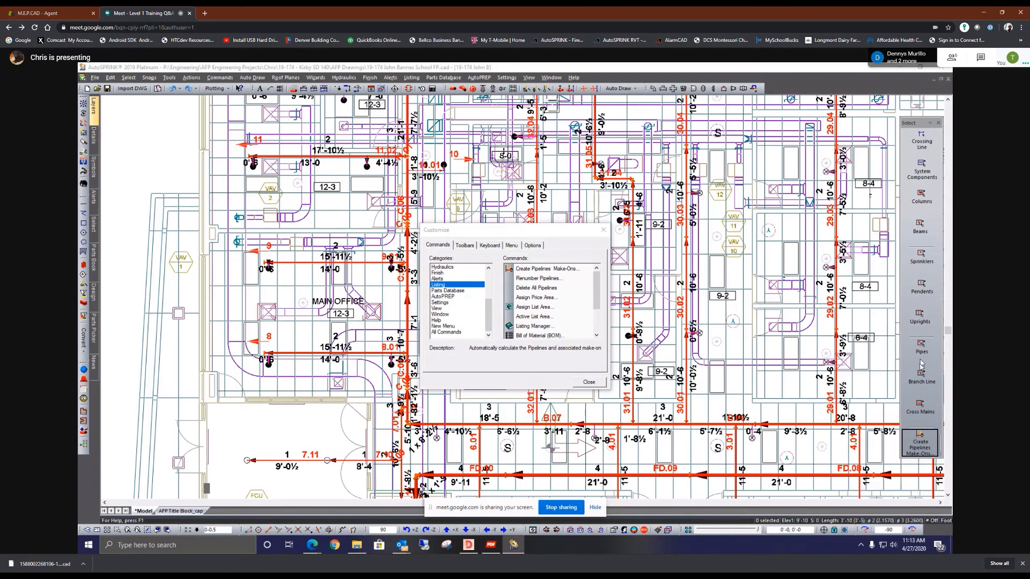
mouse_move(919, 439)
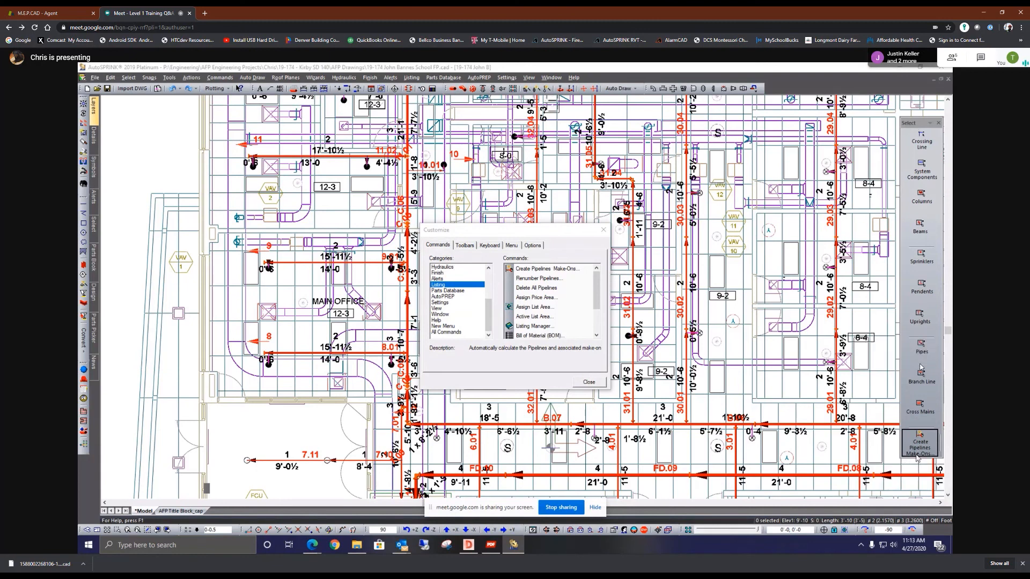
mouse_move(920, 444)
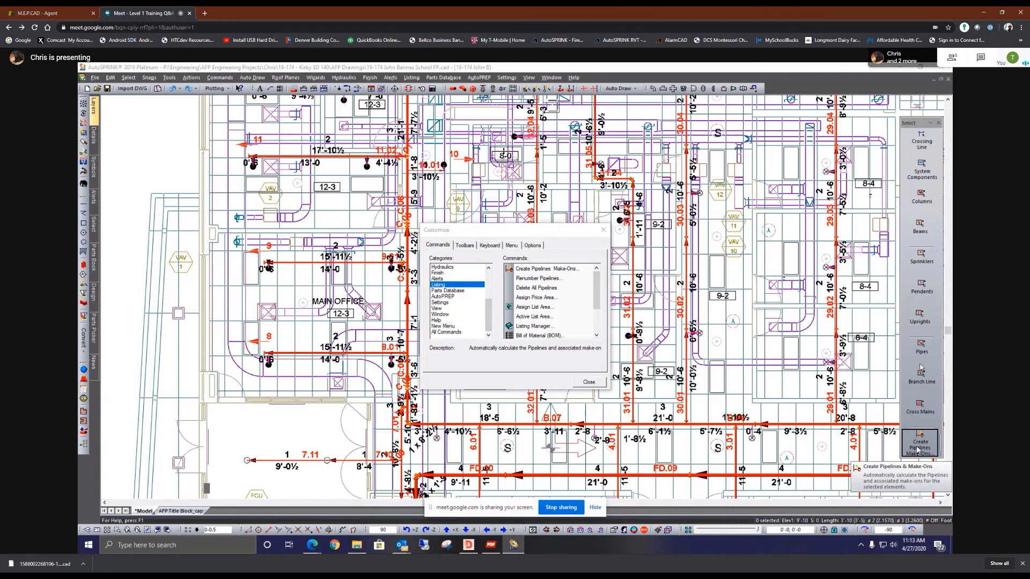
right_click(921, 441)
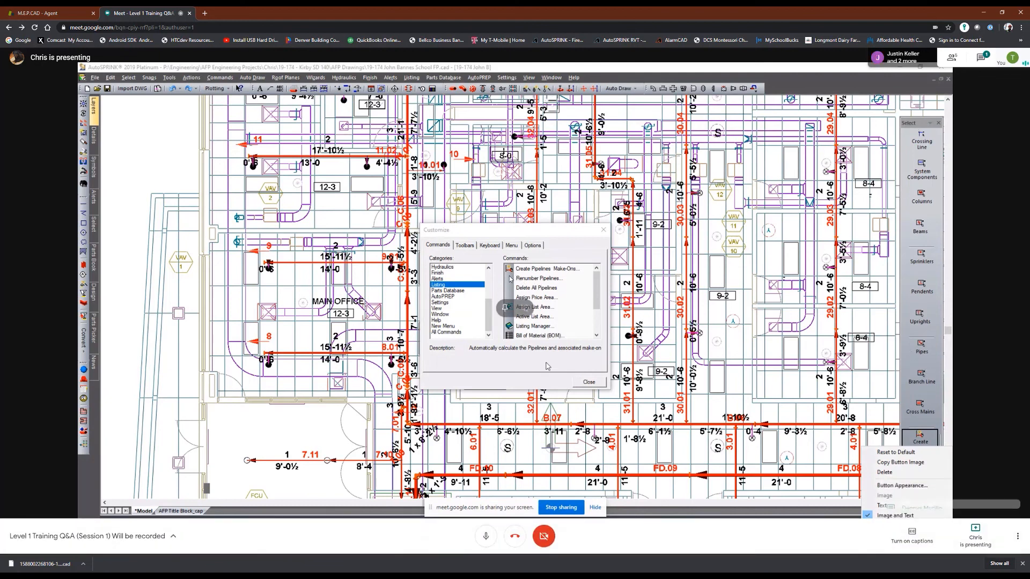
click(544, 268)
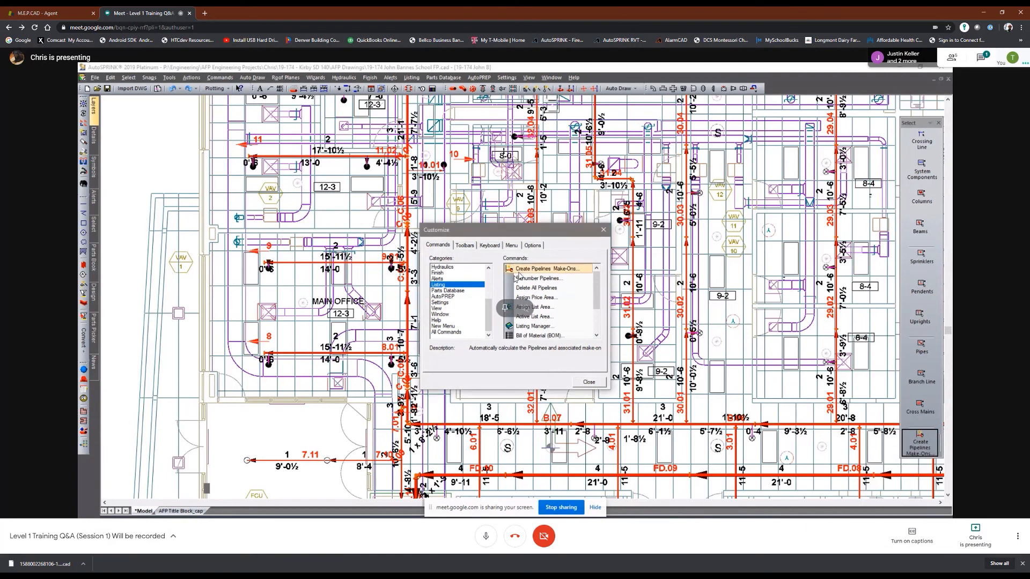
mouse_move(538, 278)
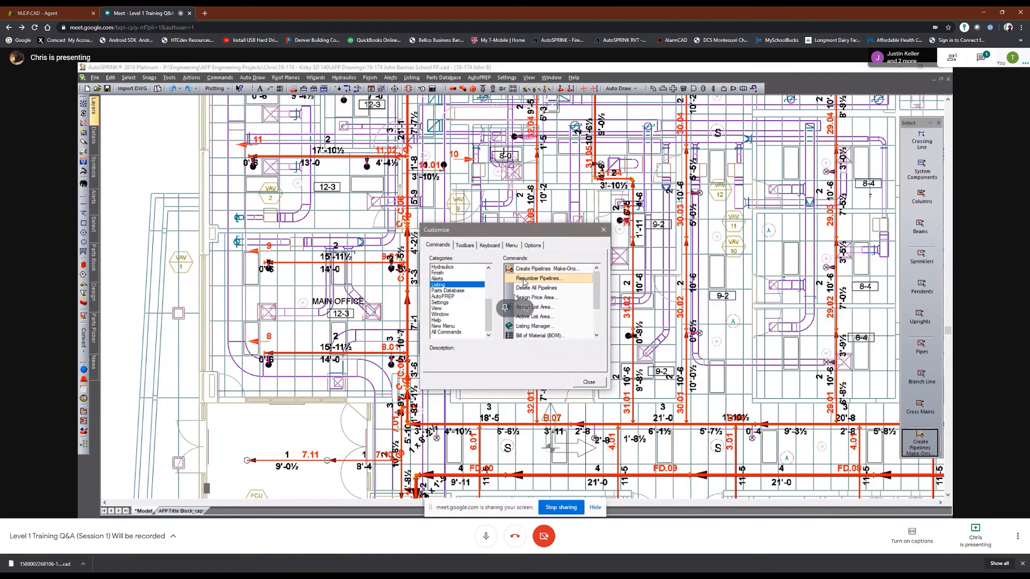